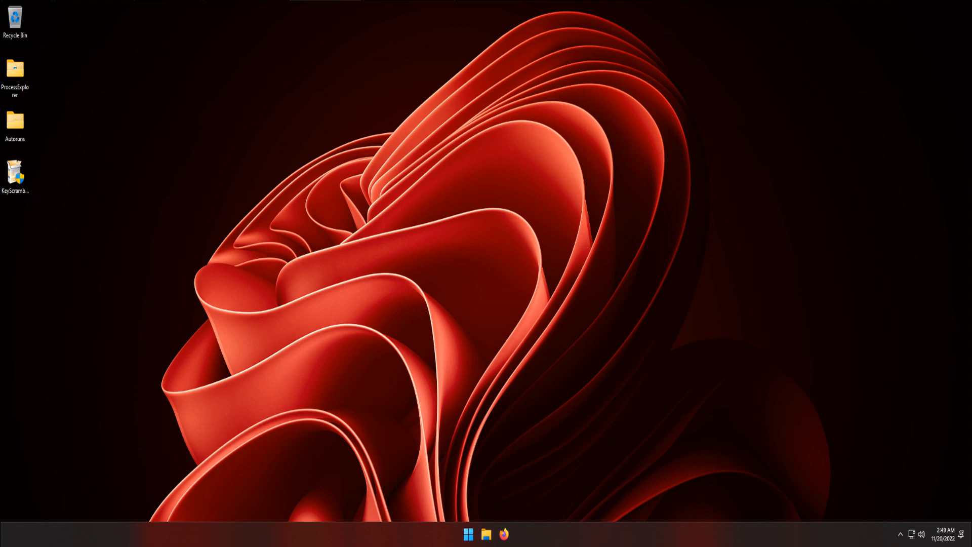
pyautogui.moveTo(92, 124)
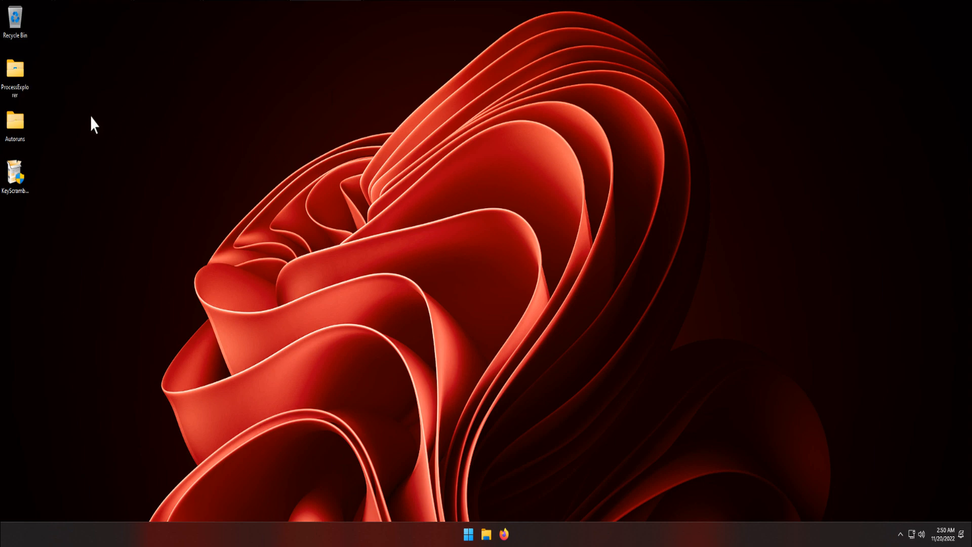
pyautogui.moveTo(226, 168)
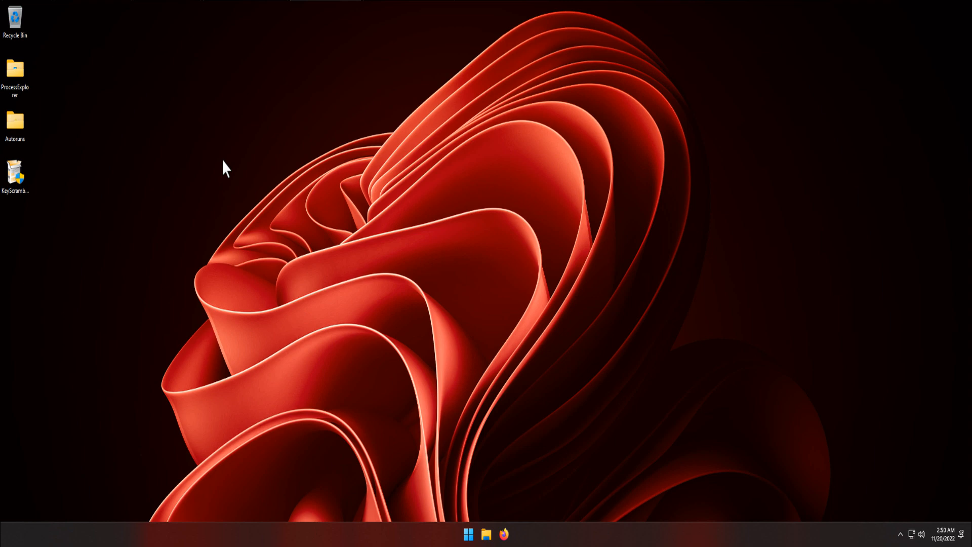
pyautogui.moveTo(15, 67)
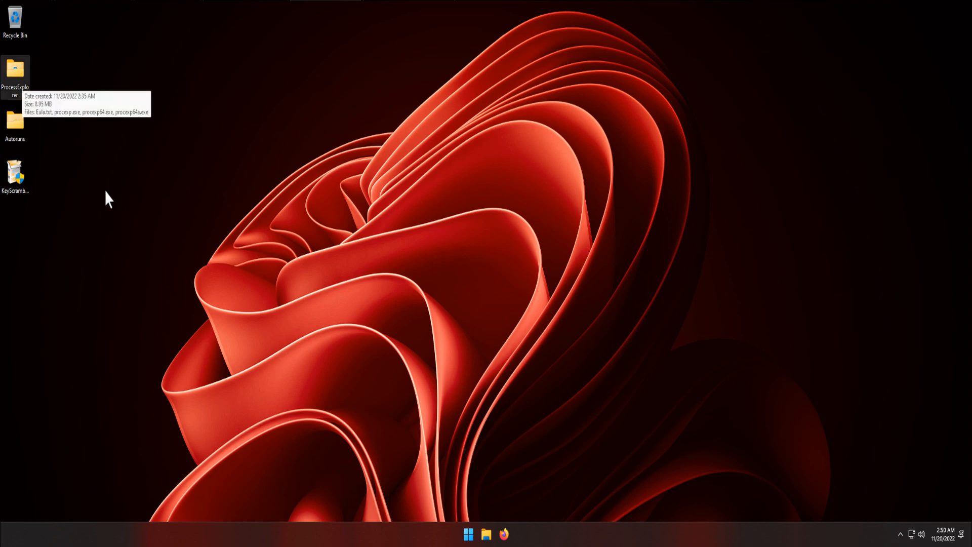
# Launch procexp.exe from the ProcessExplorer folder with administrator rights
pyautogui.doubleClick(15, 68)
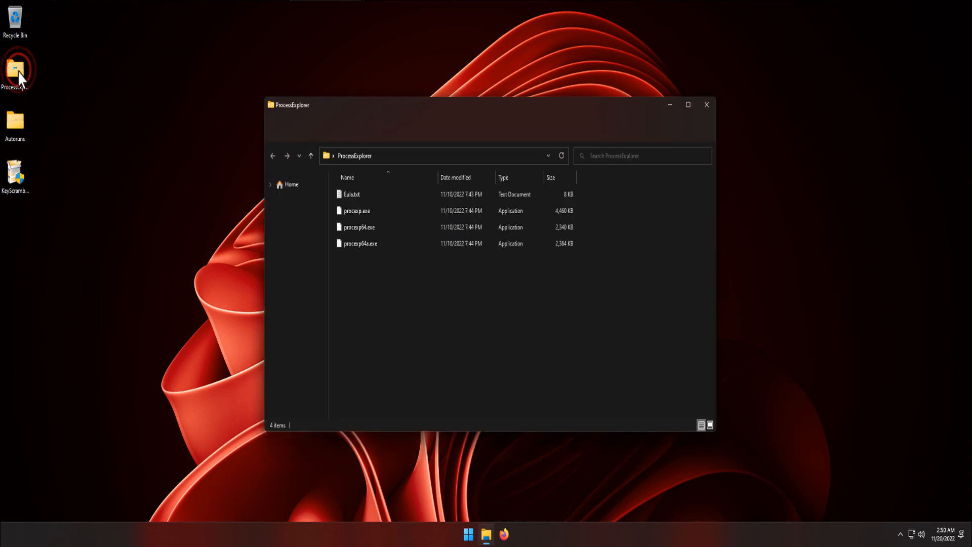
pyautogui.click(356, 211)
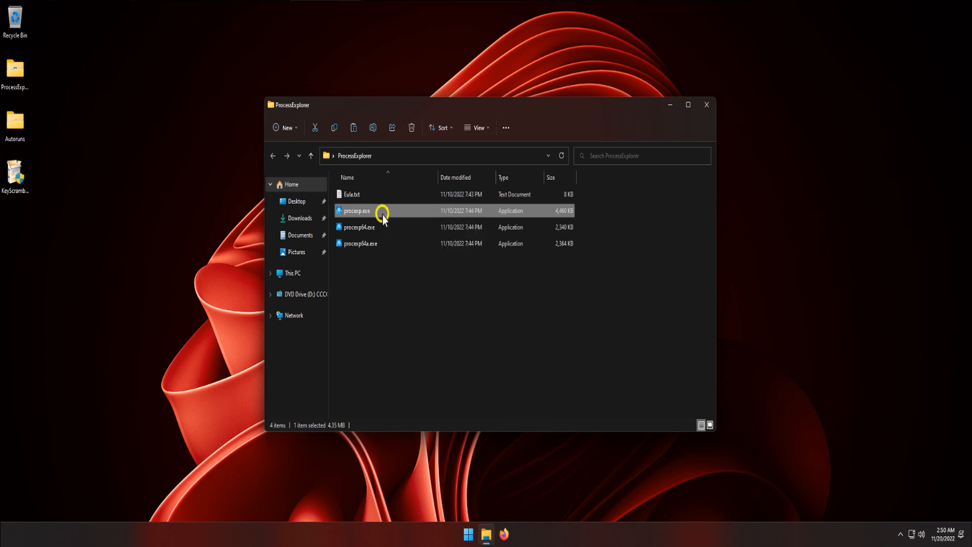
pyautogui.rightClick(357, 210)
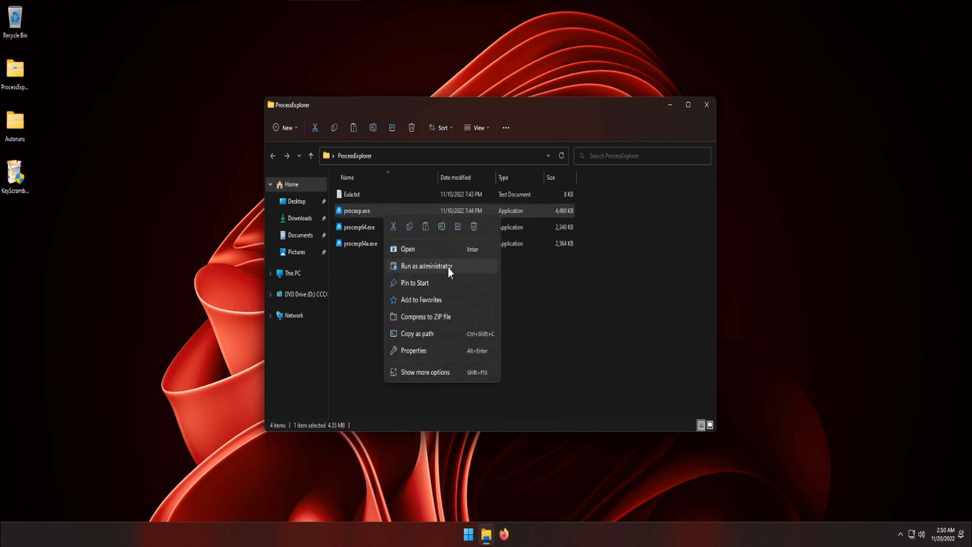
pyautogui.click(448, 271)
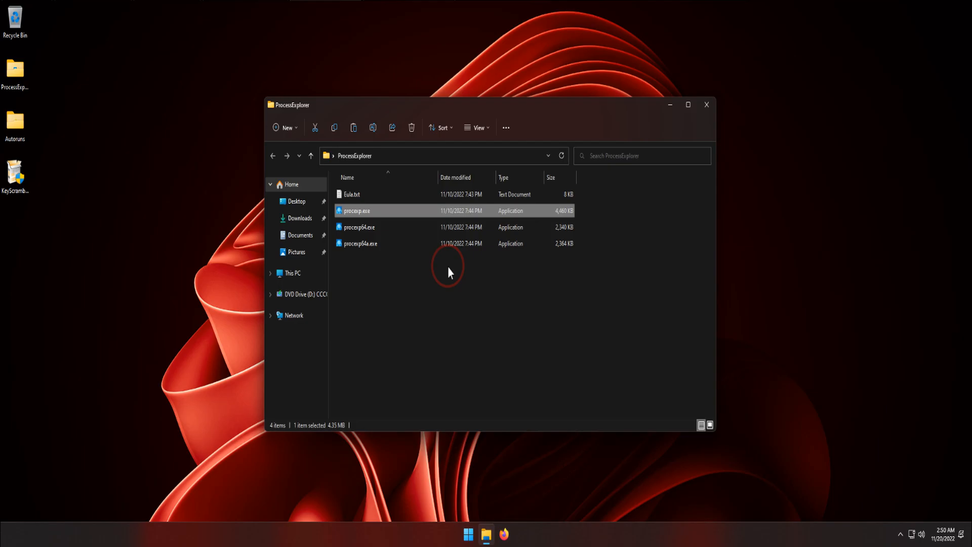
pyautogui.doubleClick(356, 211)
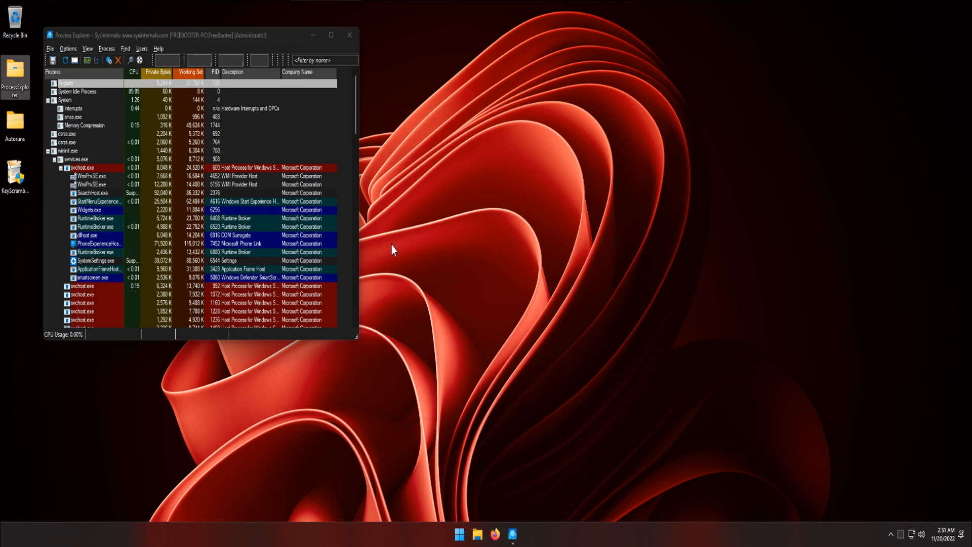
# Enable Check VirusTotal.com and accept the VirusTotal terms of service
pyautogui.moveTo(199, 35); pyautogui.dragTo(506, 57)
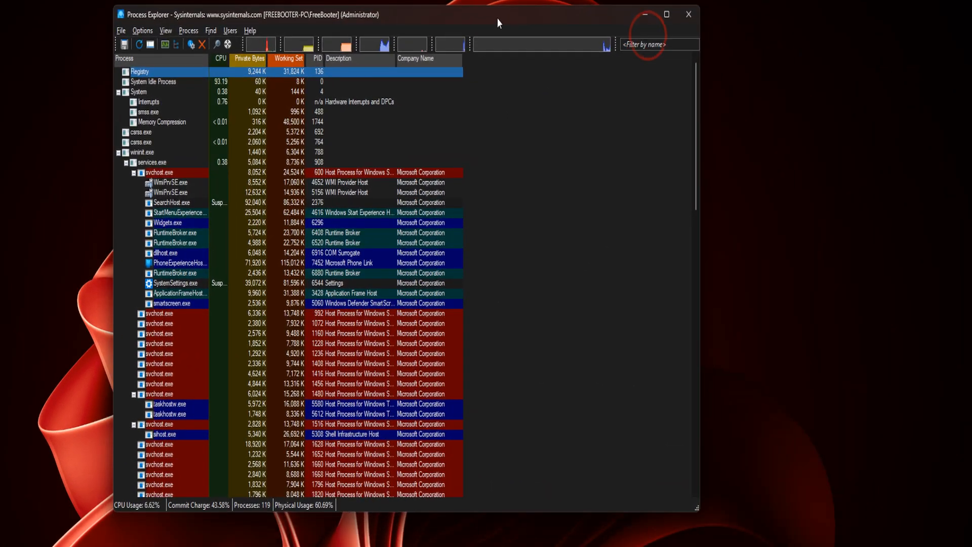
pyautogui.moveTo(167, 182)
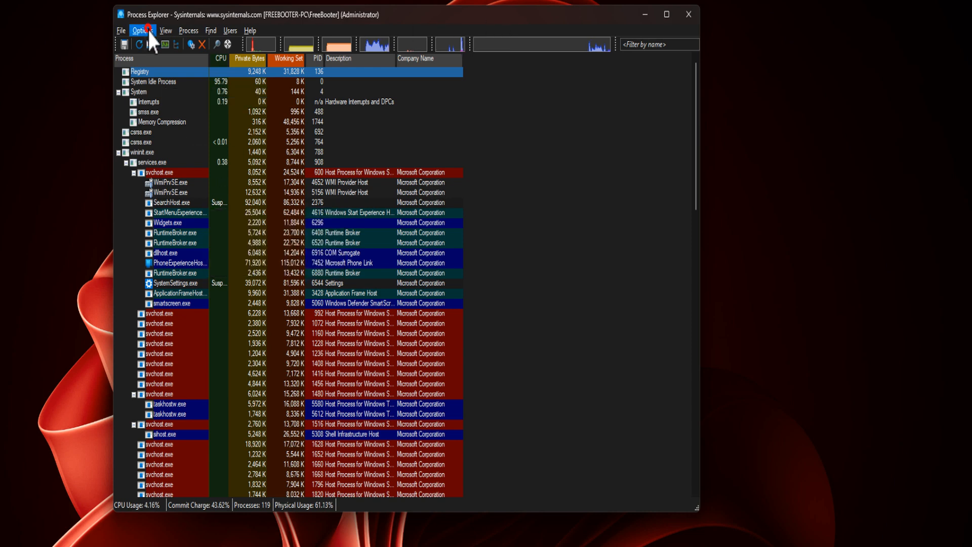
pyautogui.click(143, 31)
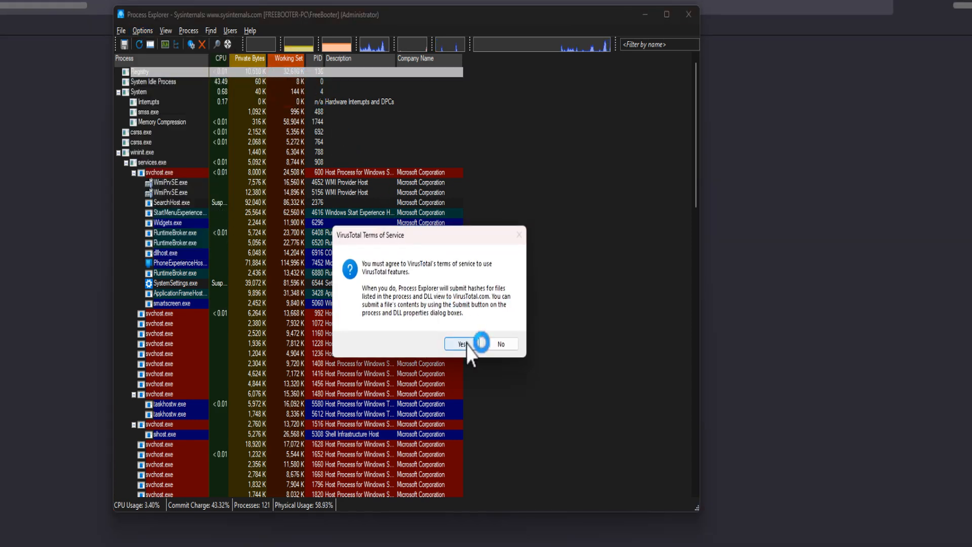
pyautogui.click(460, 344)
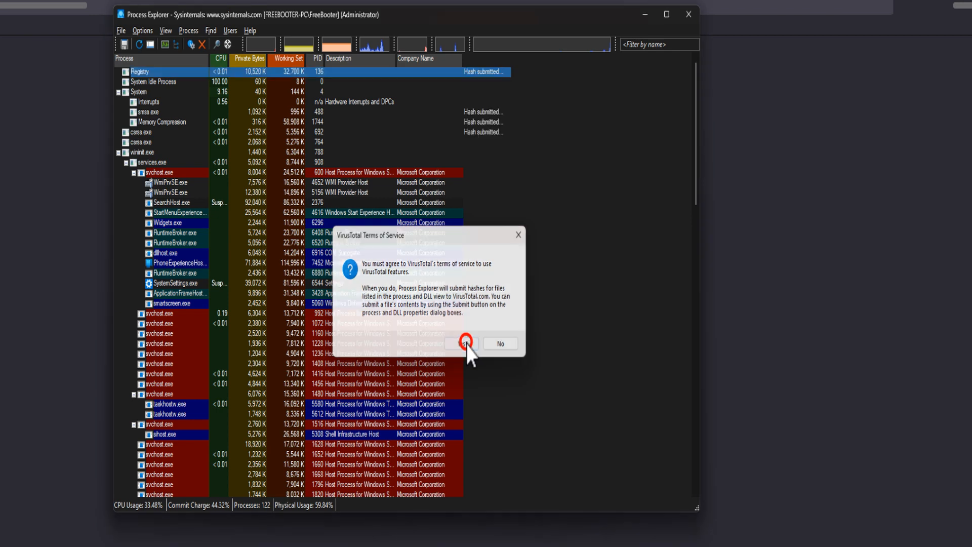
pyautogui.click(461, 343)
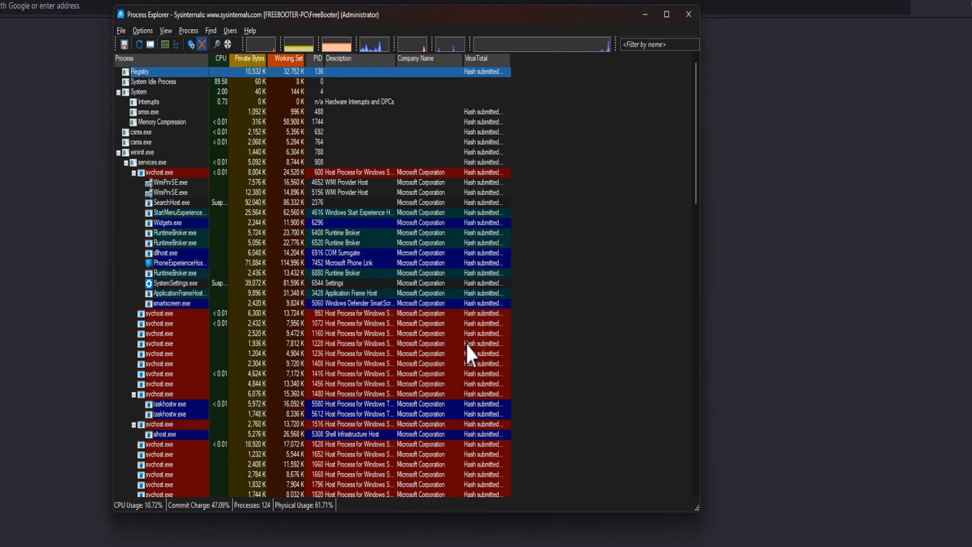
# Enable Submit Unknown Executables so unlisted processes are also sent to VirusTotal
pyautogui.click(142, 30)
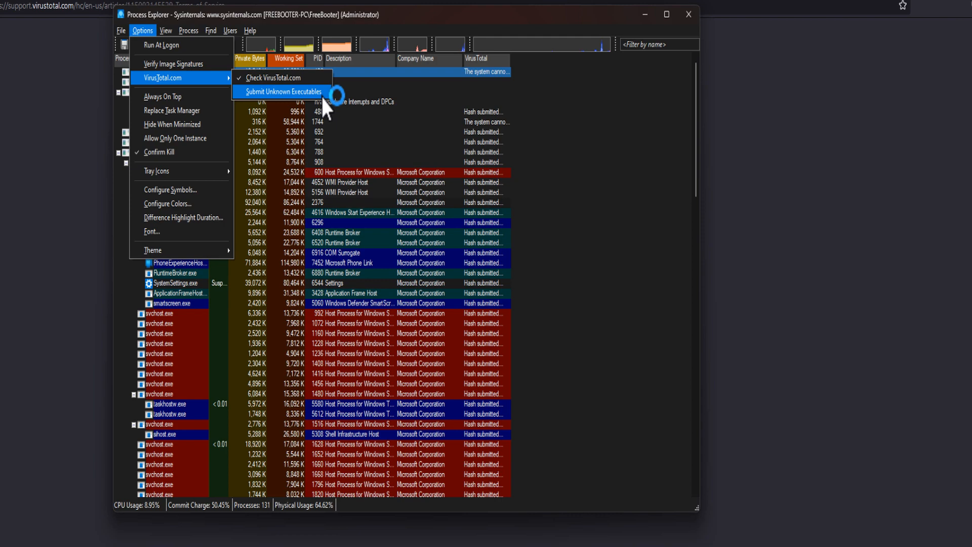
pyautogui.click(285, 93)
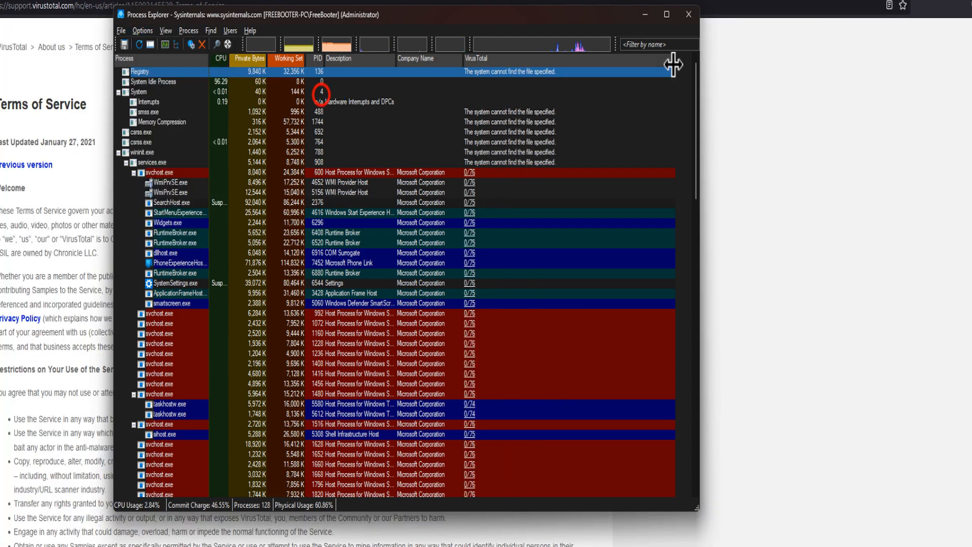
pyautogui.scroll(-3)
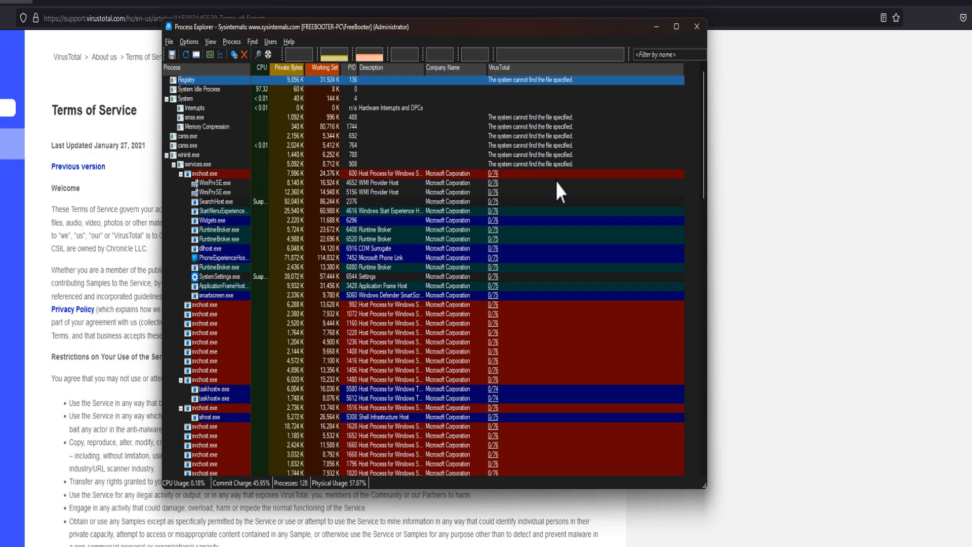
# Minimize the other windows, run Autoruns.exe as administrator and agree to its license
pyautogui.click(696, 26)
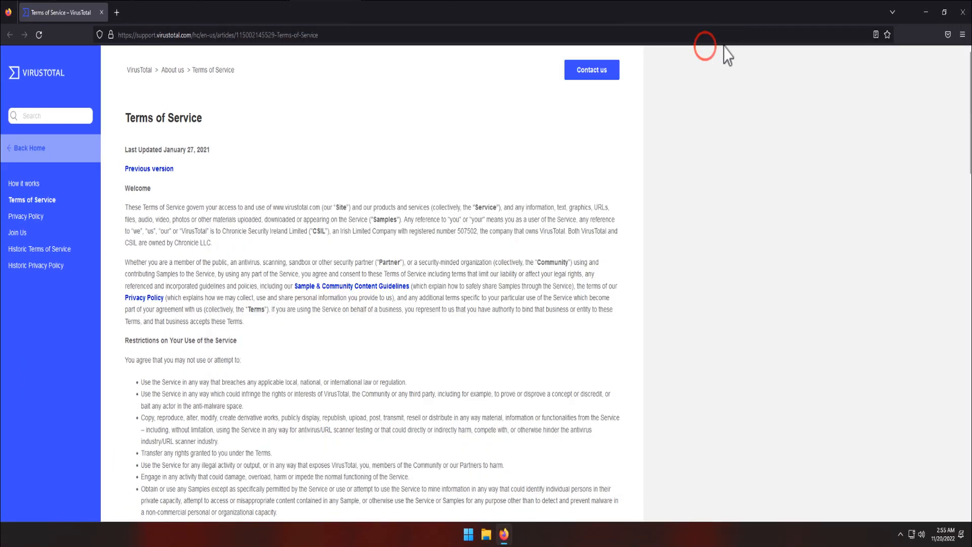
pyautogui.click(962, 12)
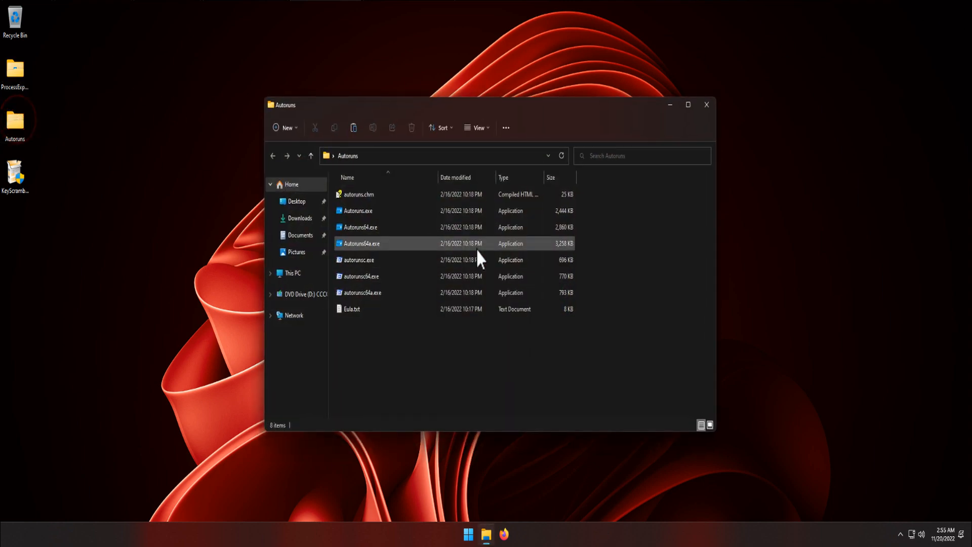
pyautogui.click(358, 211)
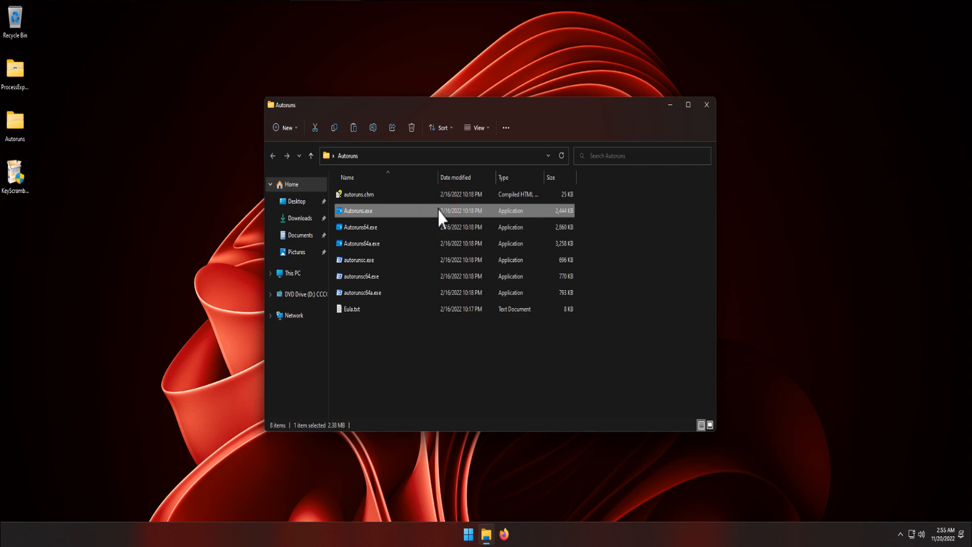
pyautogui.rightClick(356, 210)
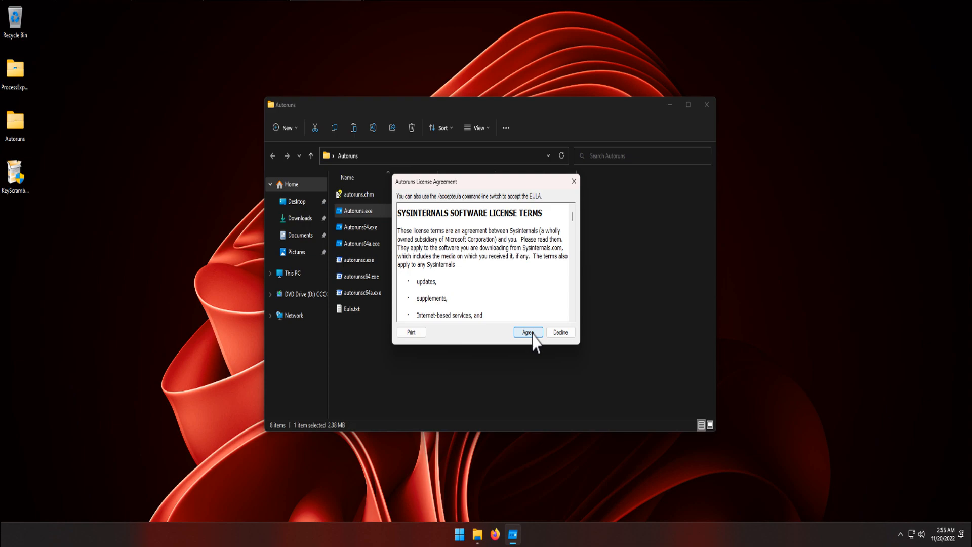
pyautogui.click(528, 333)
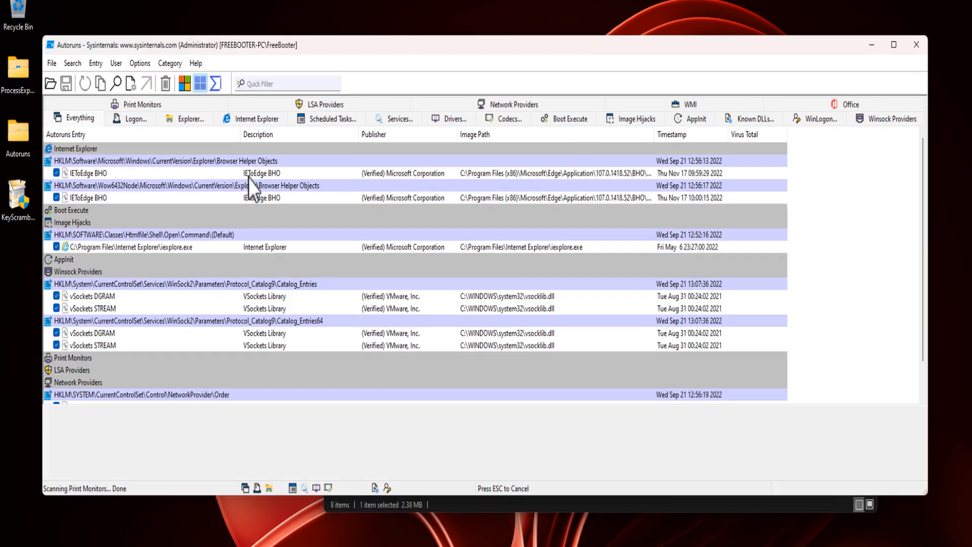
# Review the Logon entries including OneDriveSetup, then close Autoruns
pyautogui.click(135, 118)
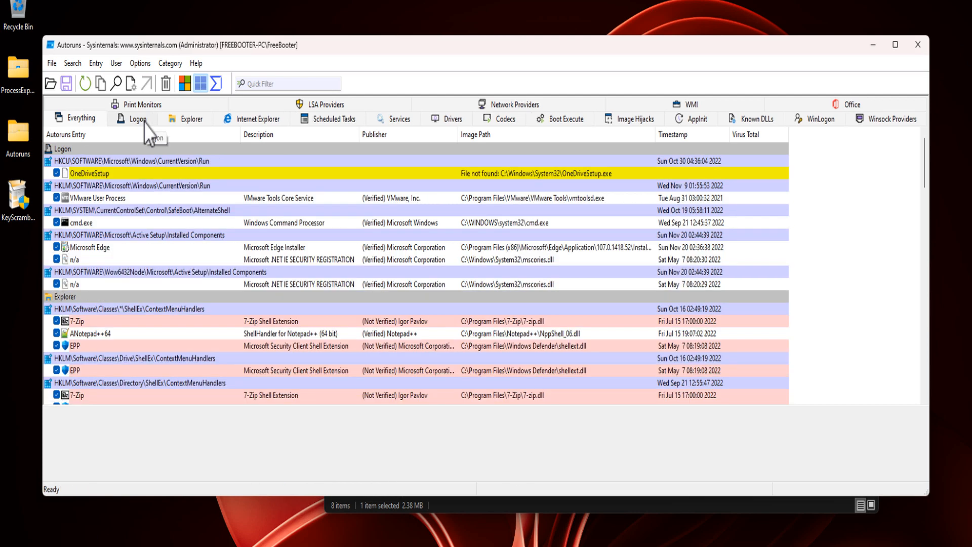
pyautogui.click(137, 118)
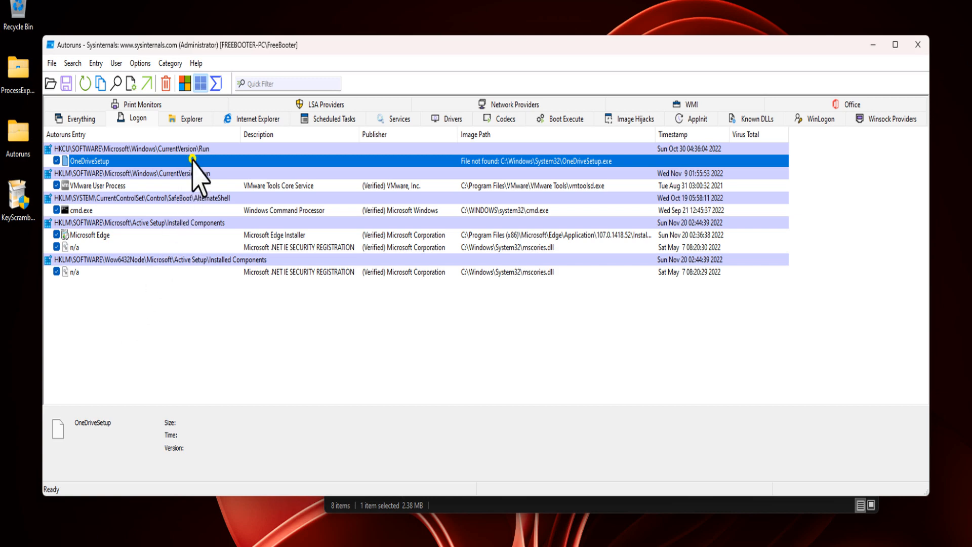
pyautogui.rightClick(192, 161)
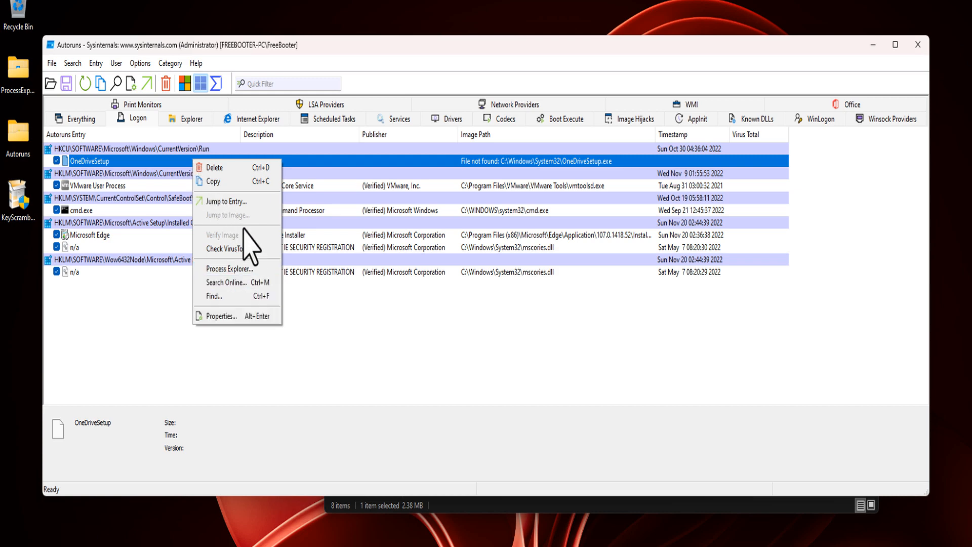
pyautogui.moveTo(227, 250)
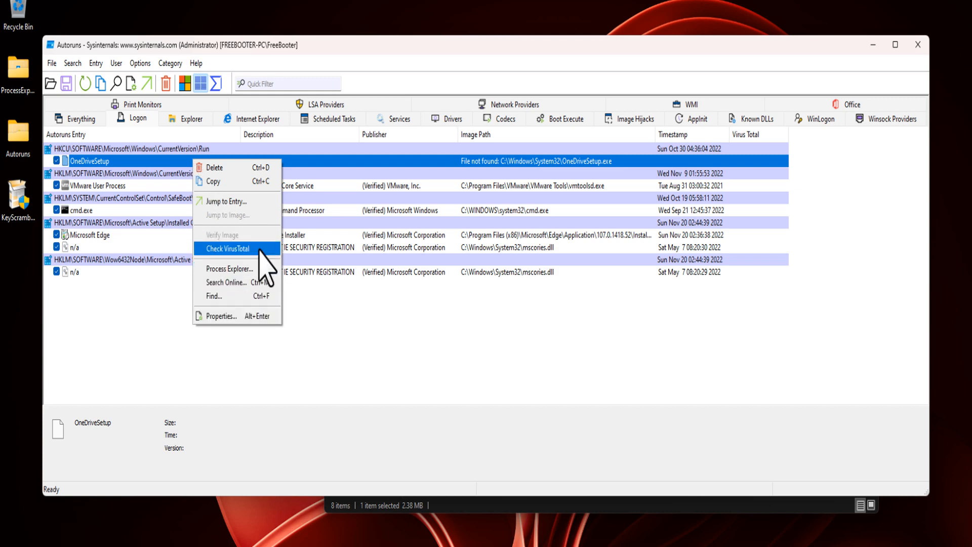
pyautogui.moveTo(230, 168)
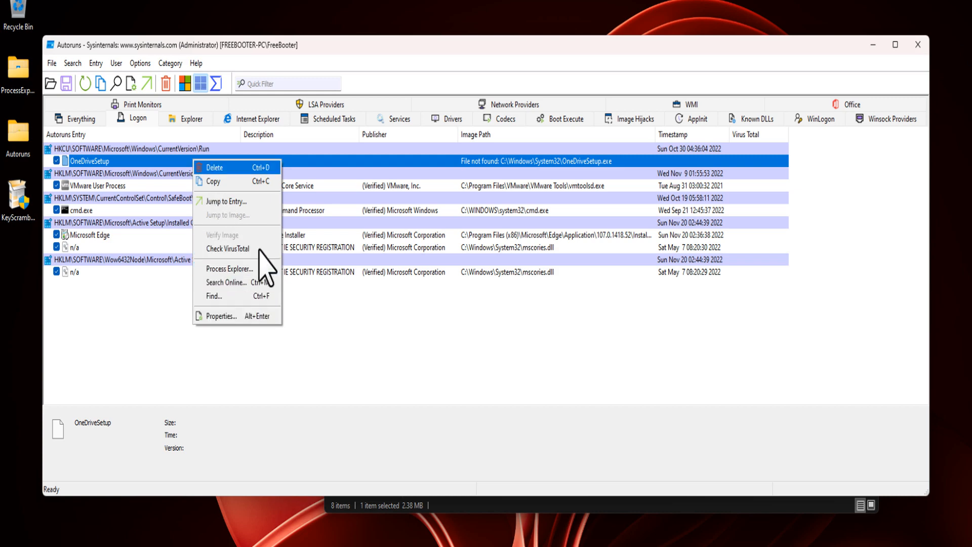
pyautogui.moveTo(231, 325)
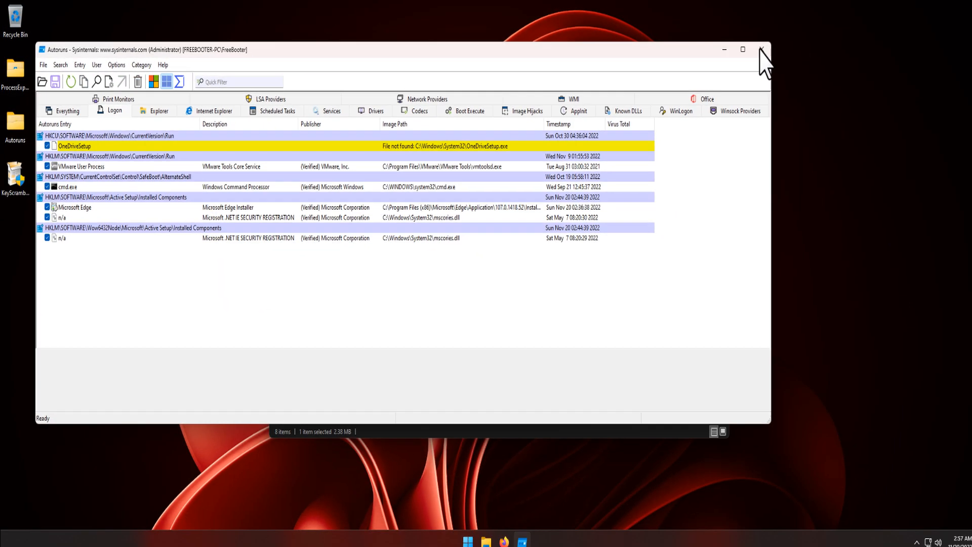
pyautogui.click(750, 49)
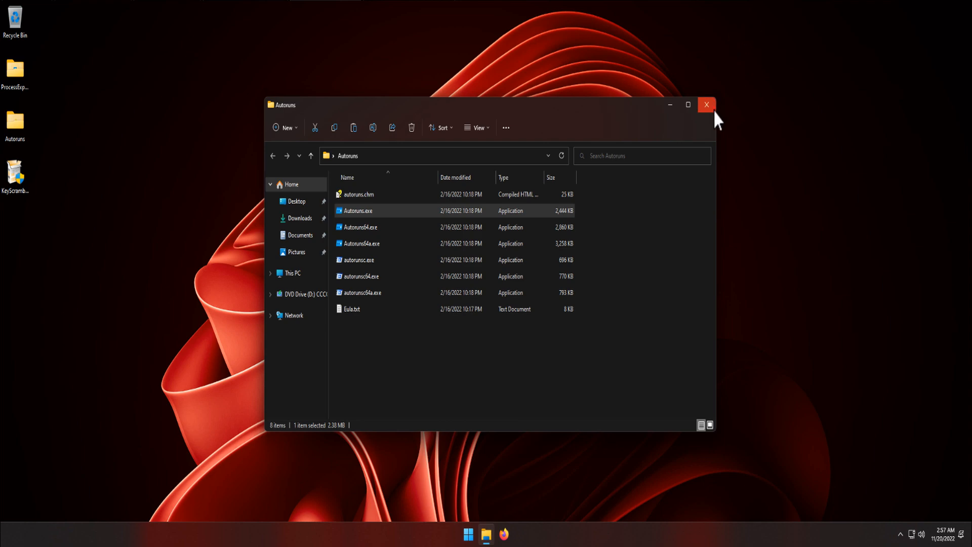
# Close the Autoruns folder and search the Start menu for cmd.exe
pyautogui.click(706, 105)
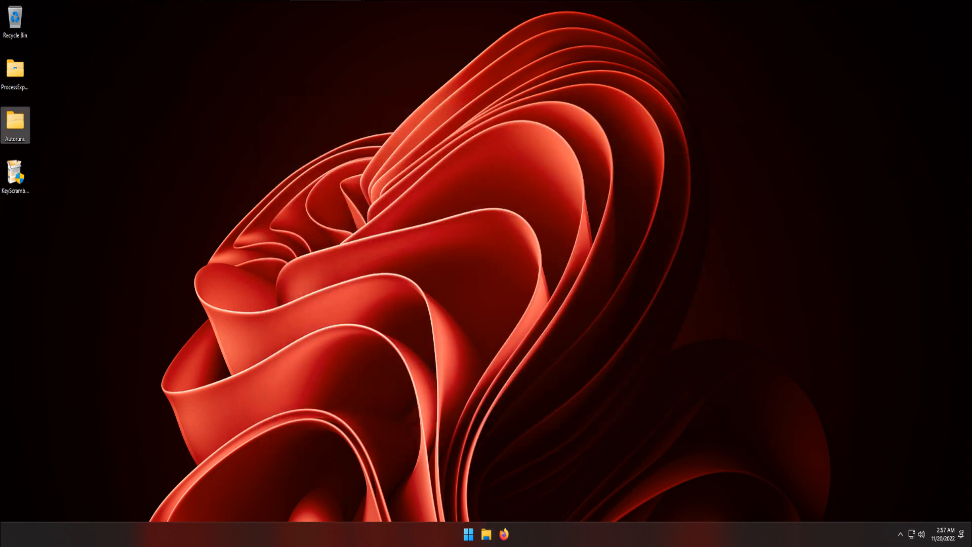
pyautogui.moveTo(322, 212)
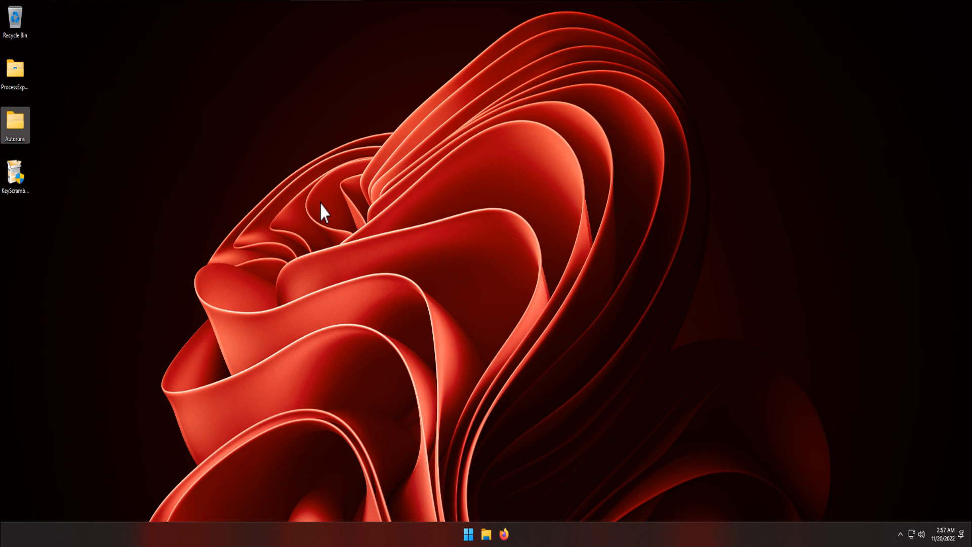
pyautogui.moveTo(418, 424)
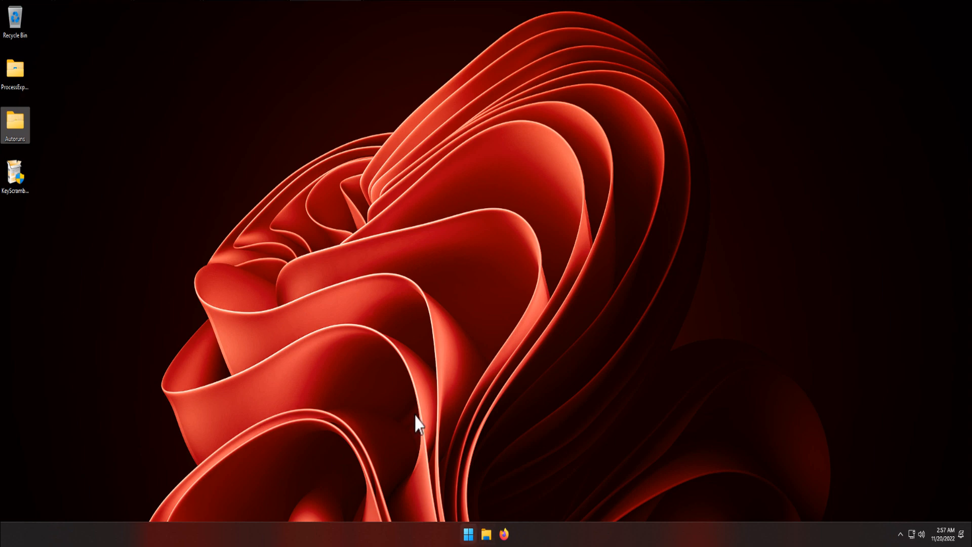
pyautogui.click(468, 534)
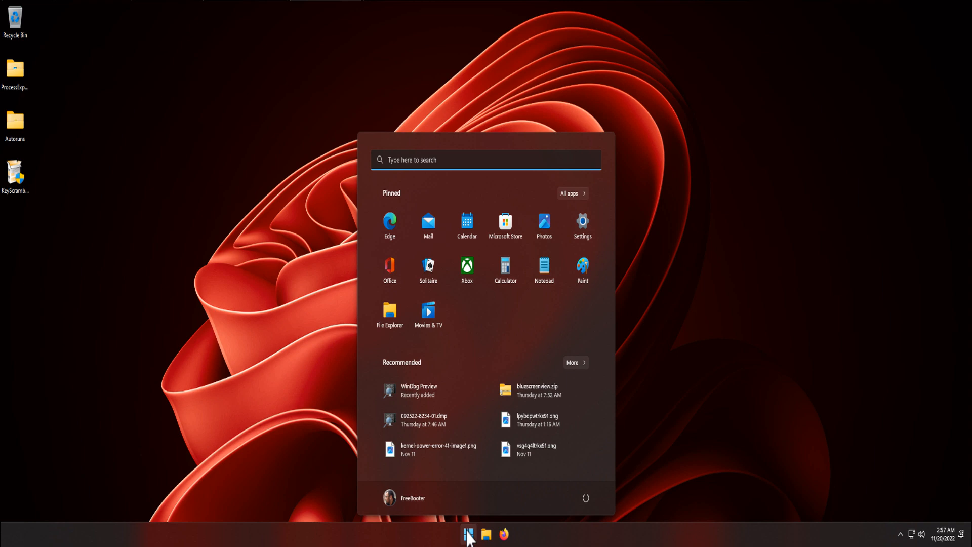
pyautogui.write('cmd.exe')
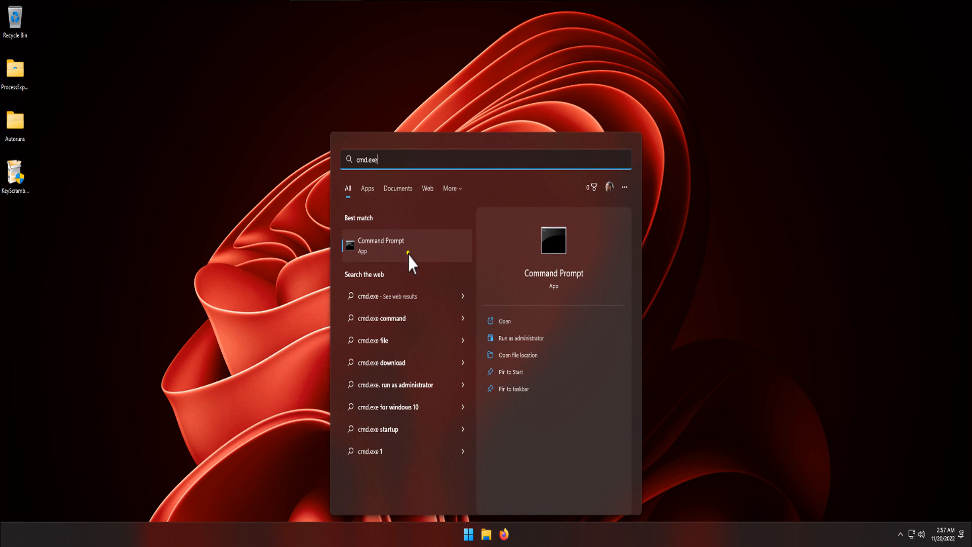
# Start Command Prompt with administrator rights and allow the UAC prompt
pyautogui.rightClick(406, 245)
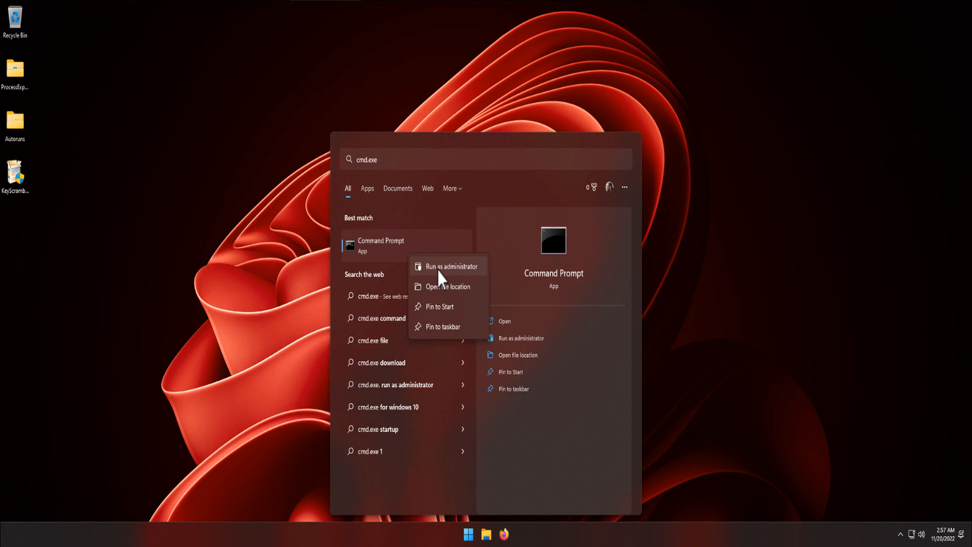
pyautogui.click(451, 267)
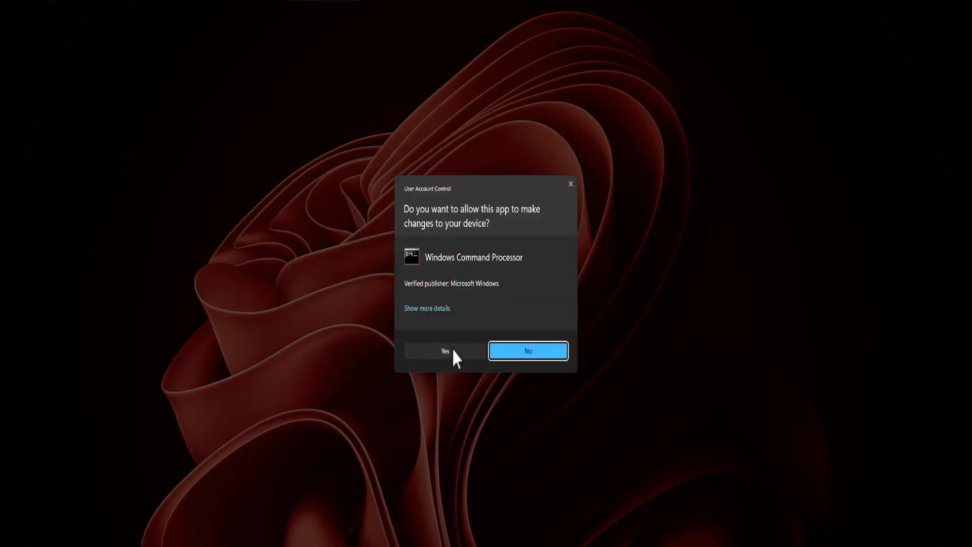
pyautogui.click(445, 352)
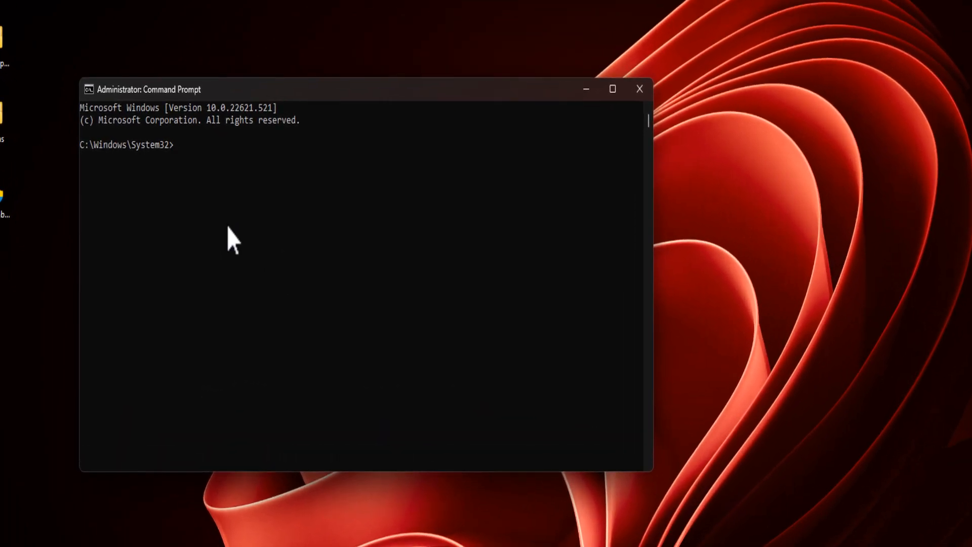
# Run netstat -b to list TCP connections with their owning executables
pyautogui.write('net')
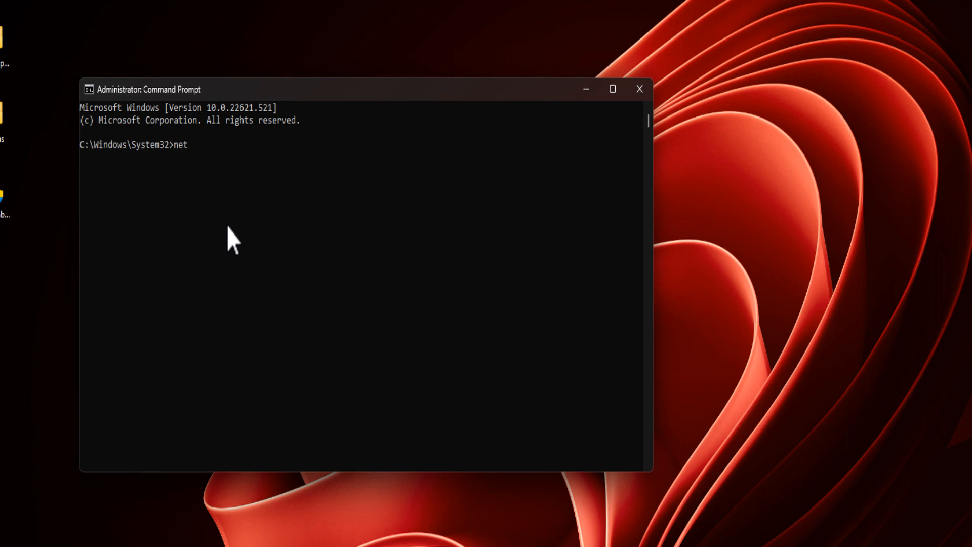
pyautogui.write('stat')
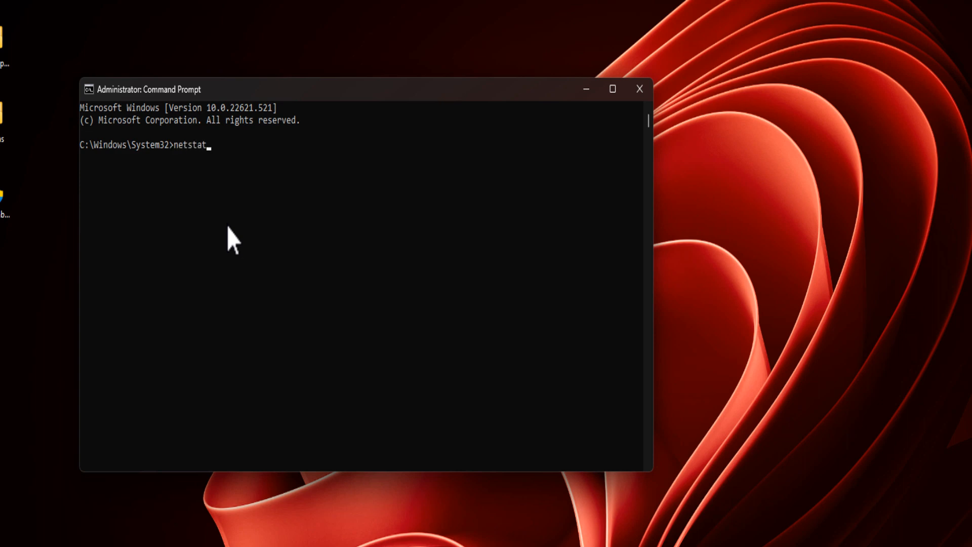
pyautogui.write('-')
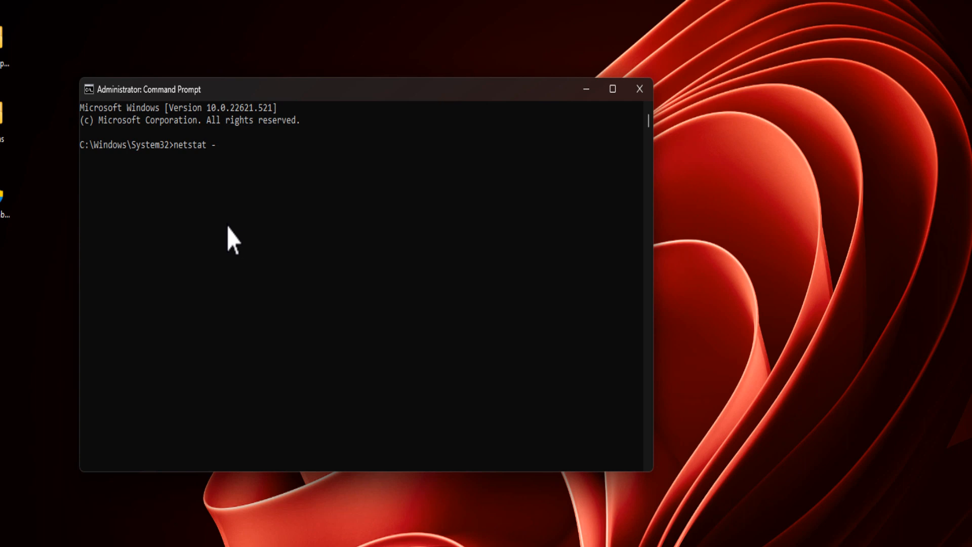
pyautogui.write('b')
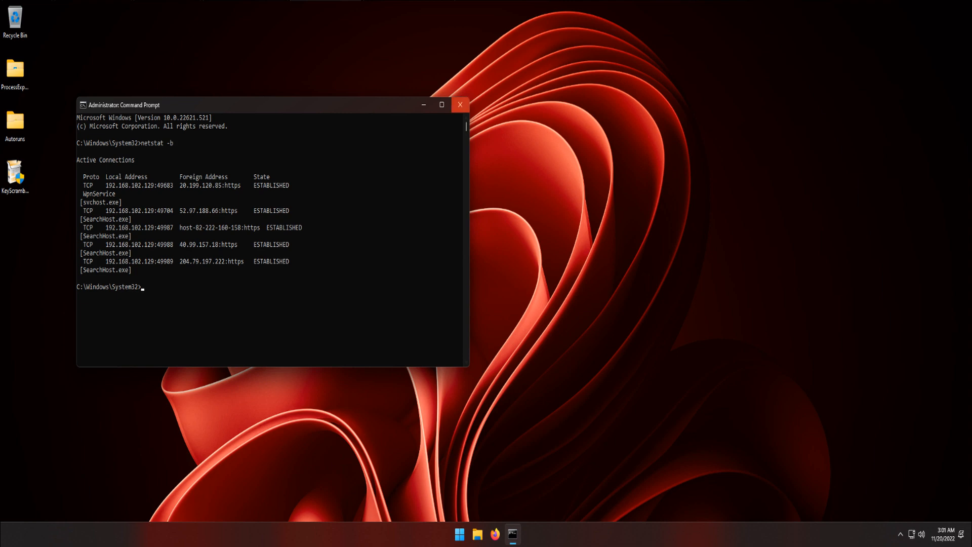
# Close the Command Prompt window, leaving the desktop clear
pyautogui.click(460, 105)
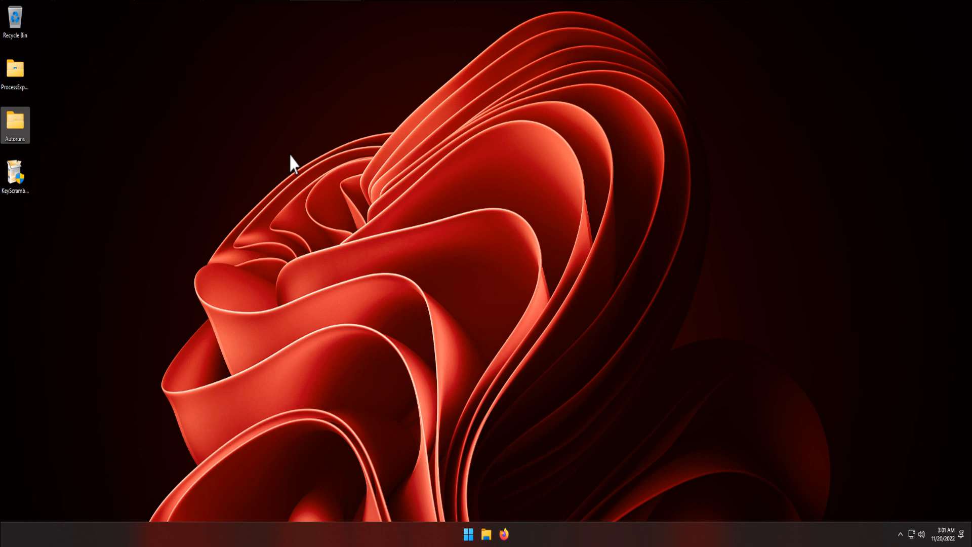
pyautogui.moveTo(331, 195)
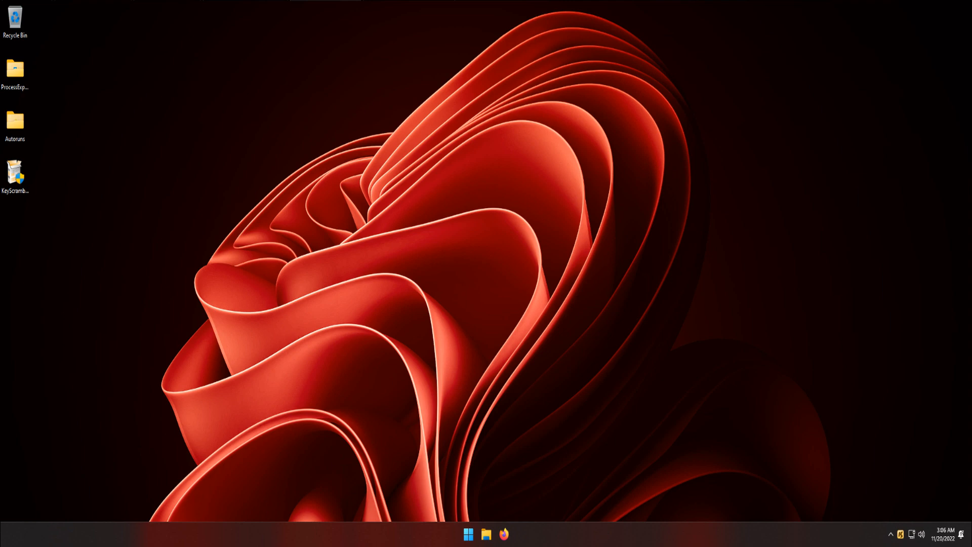
pyautogui.moveTo(458, 347)
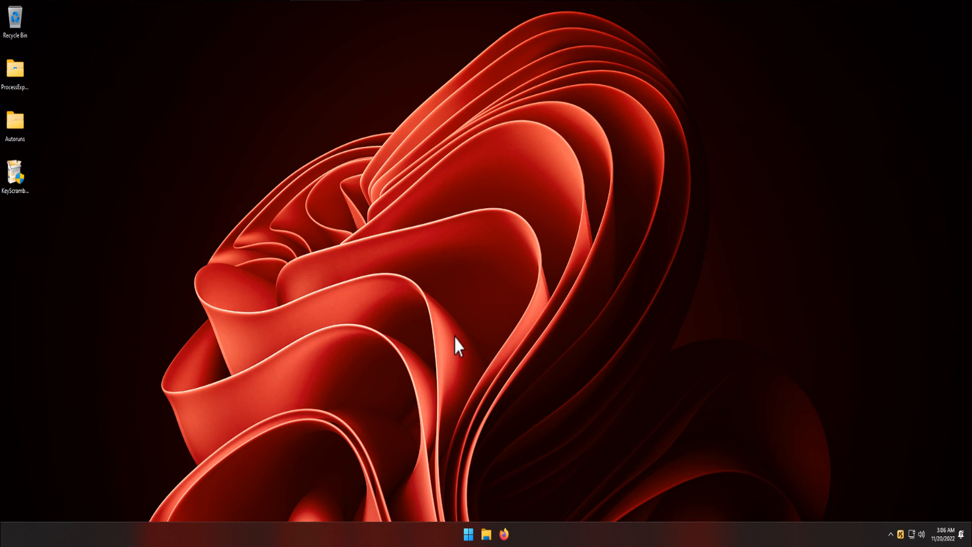